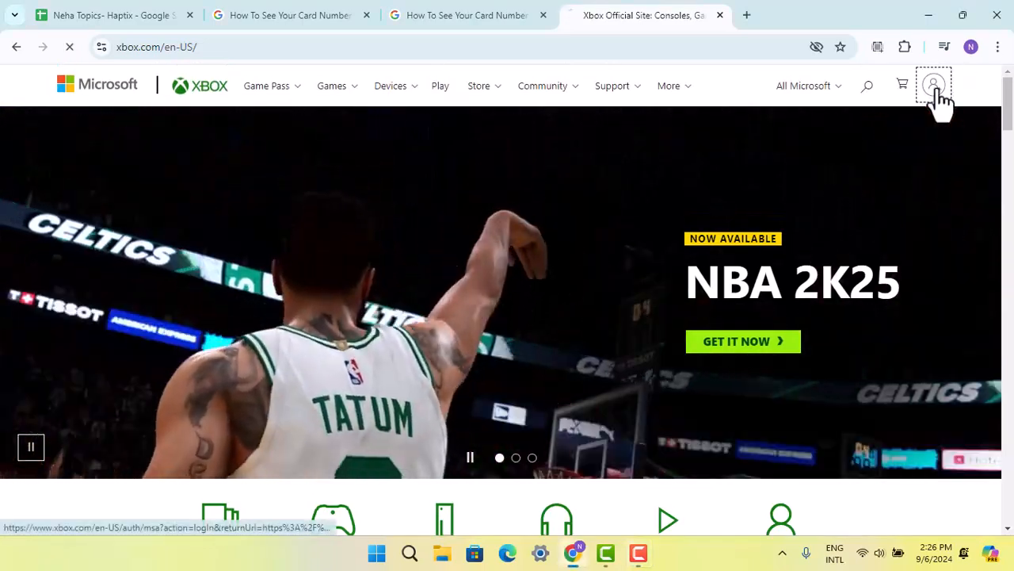
# - Open the Microsoft account sign-in from the profile icon in the Xbox header
pyautogui.click(933, 85)
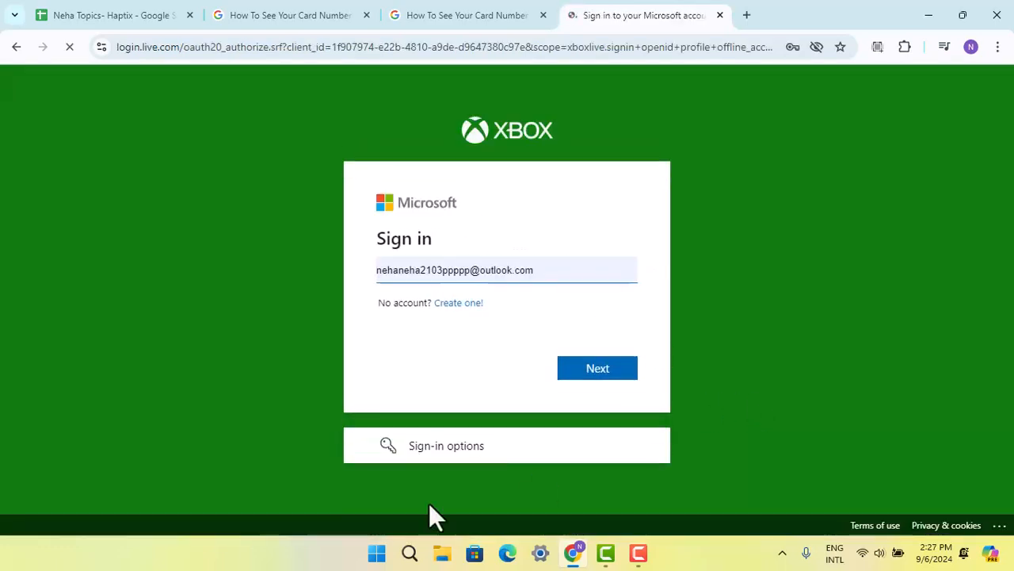
# - Submit the pre-filled Microsoft account email, landing on the 'Something went wrong' error
pyautogui.click(598, 368)
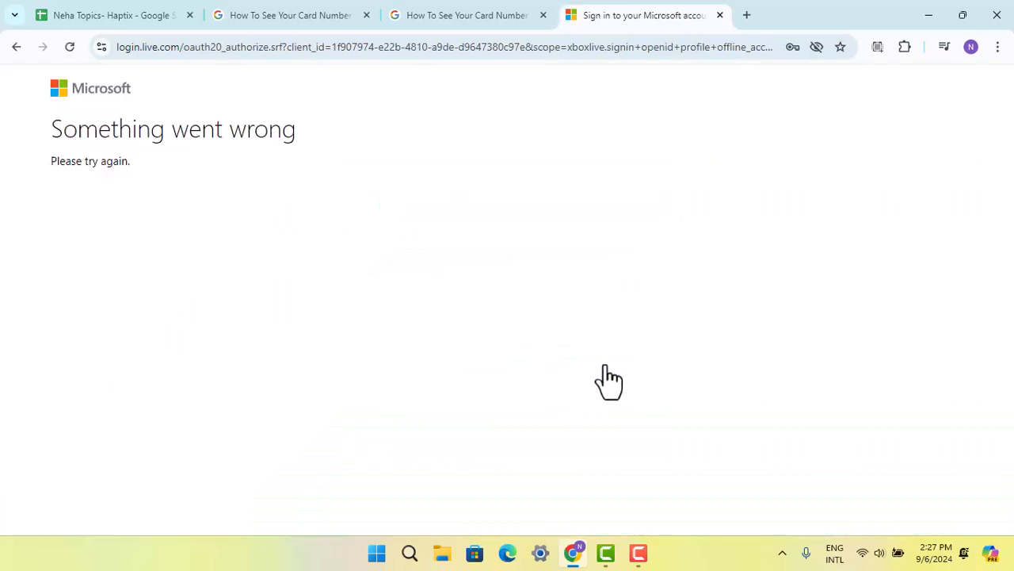
pyautogui.moveTo(608, 375)
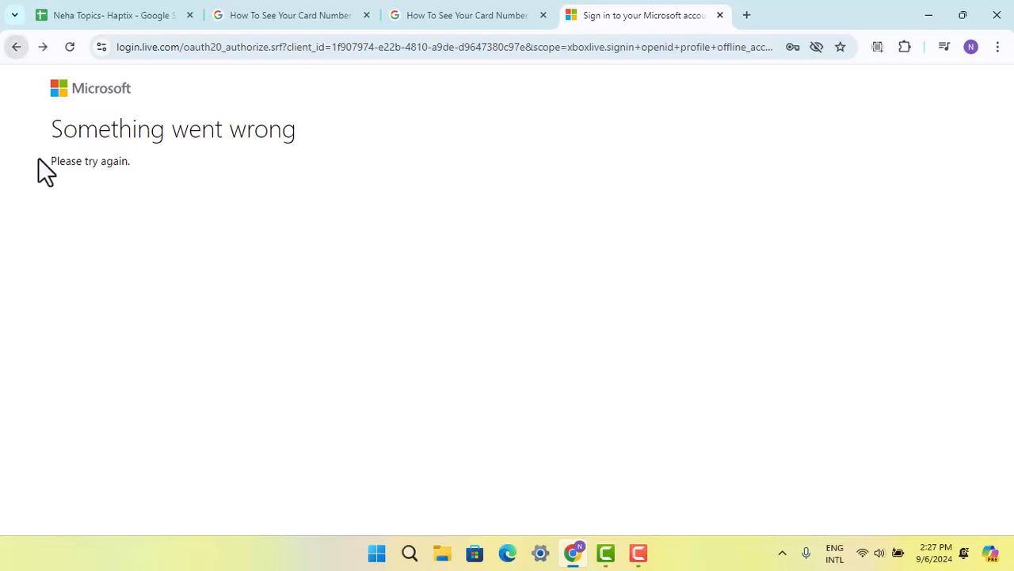
pyautogui.moveTo(61, 222)
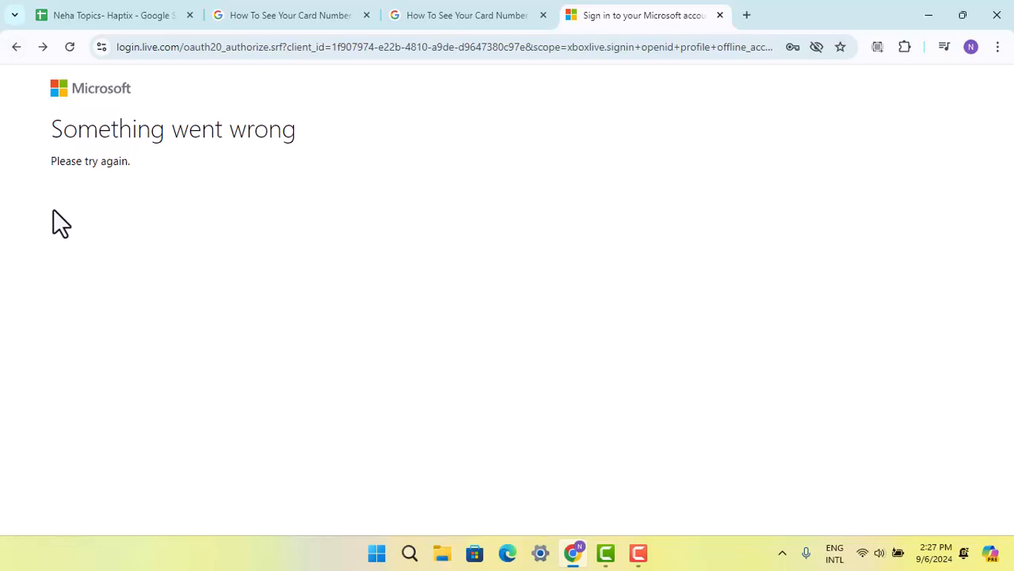
pyautogui.moveTo(615, 363)
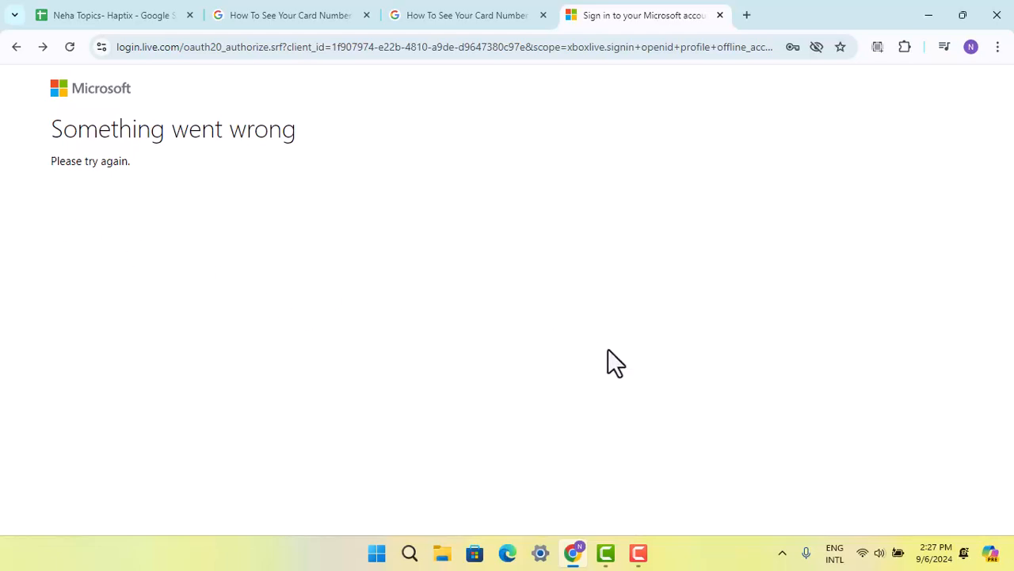
pyautogui.moveTo(1005, 55)
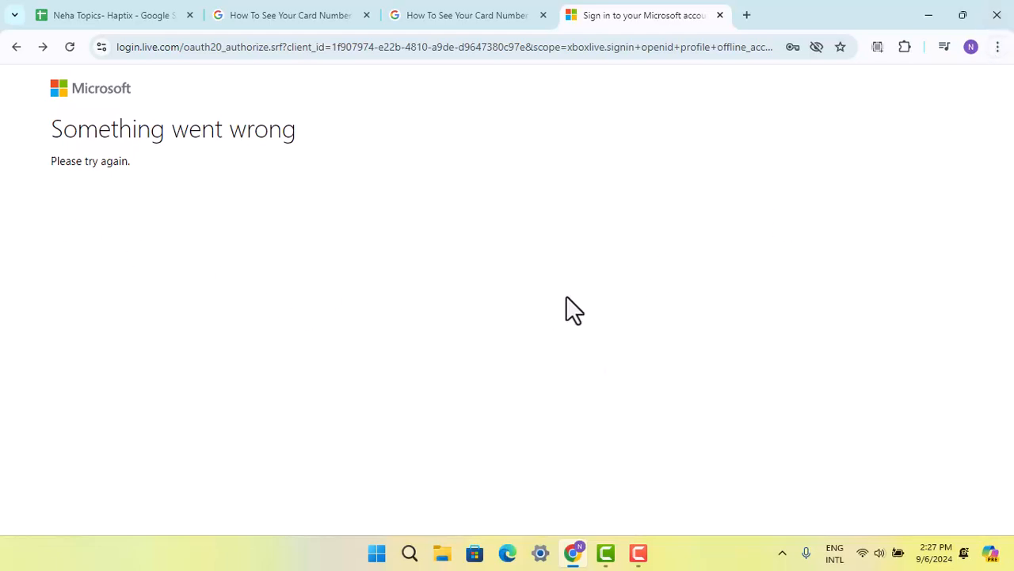
pyautogui.moveTo(992, 67)
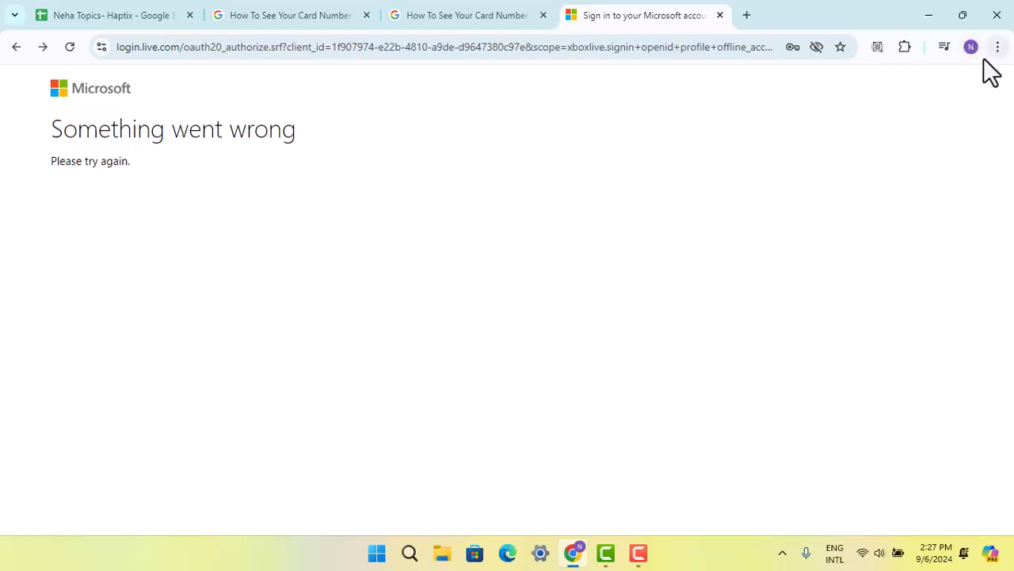
pyautogui.moveTo(466, 311)
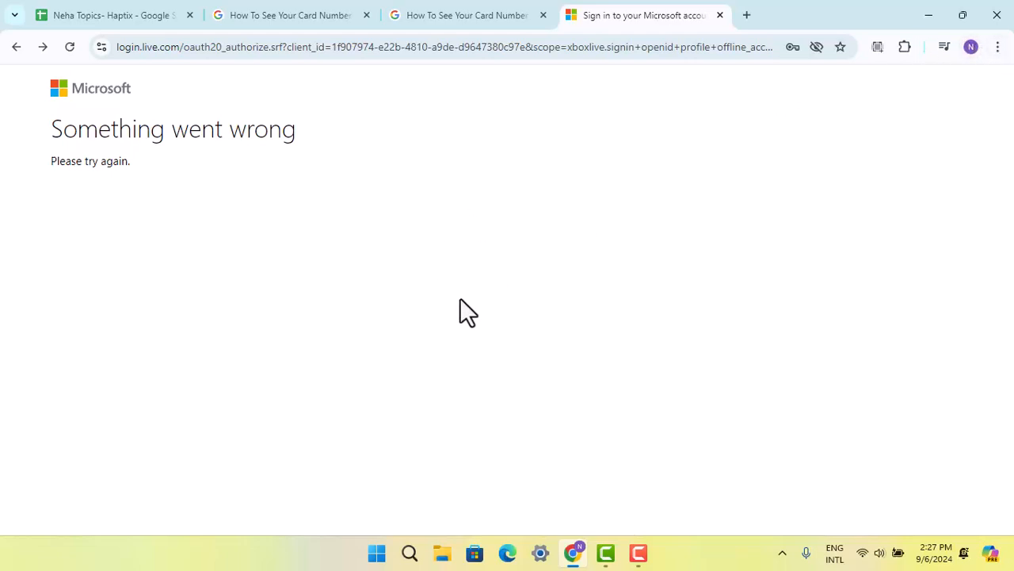